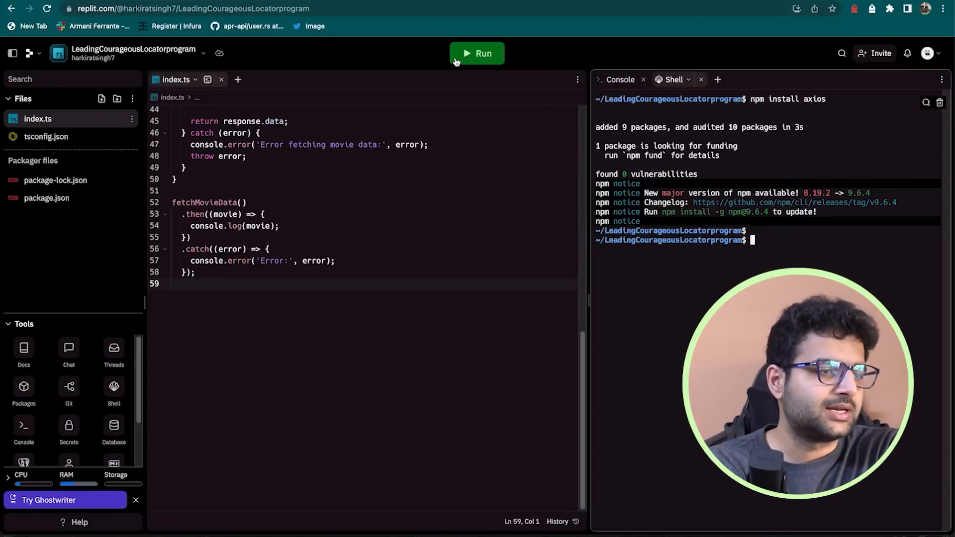
# Run index.ts so the axios movie response prints in the Console.
pyautogui.click(477, 53)
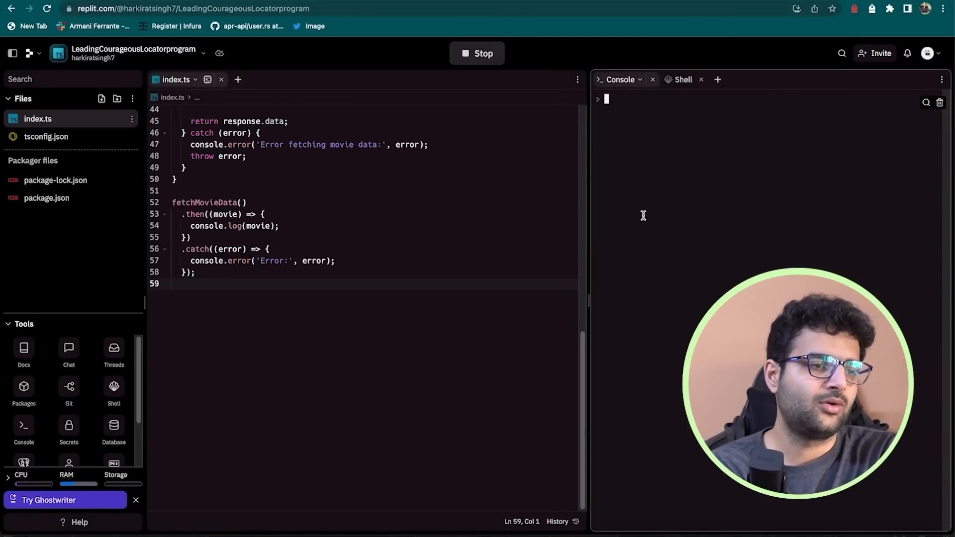